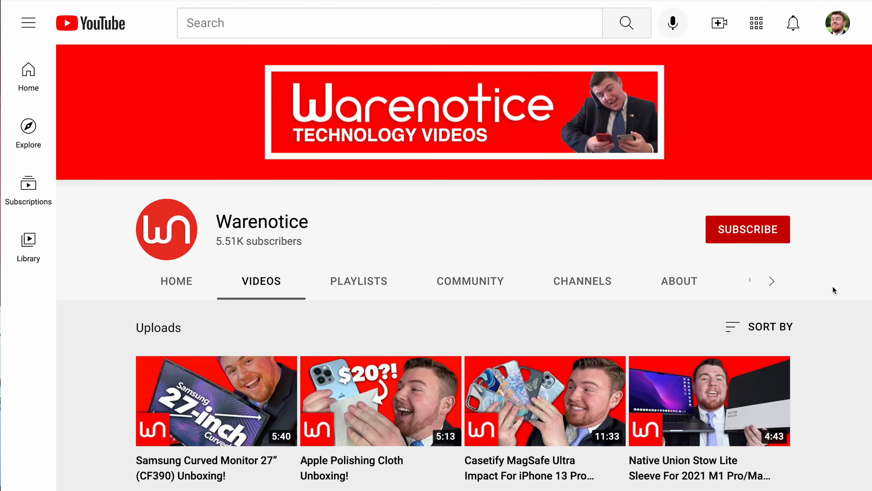
Step: Subscribe to the Warenotice channel so it shows Subscribed with a notification bell
left_click(748, 228)
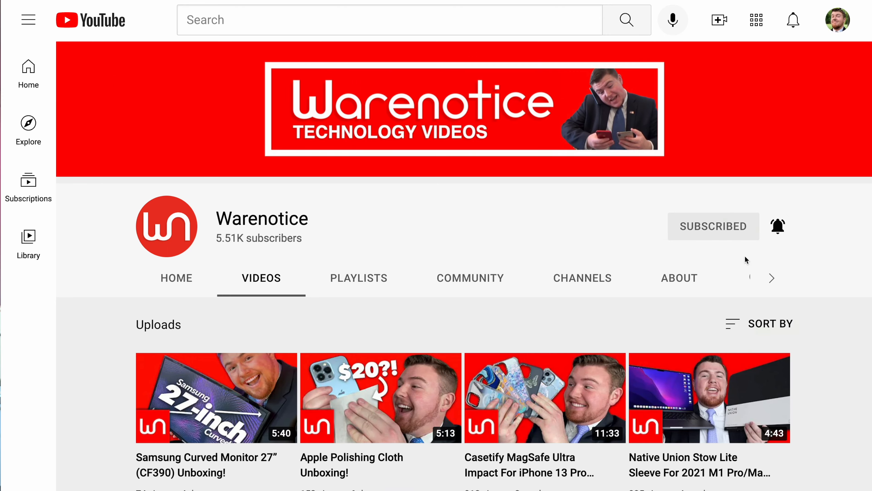